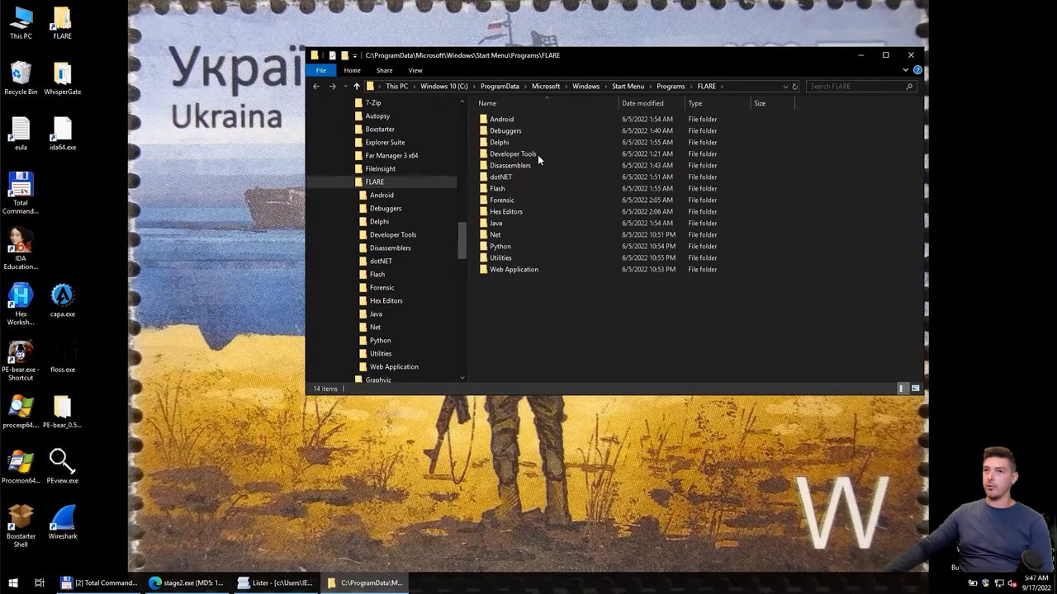
Browse into the dotNET folder under FLARE programs and launch the dnSpy shortcut
left_click(495, 234)
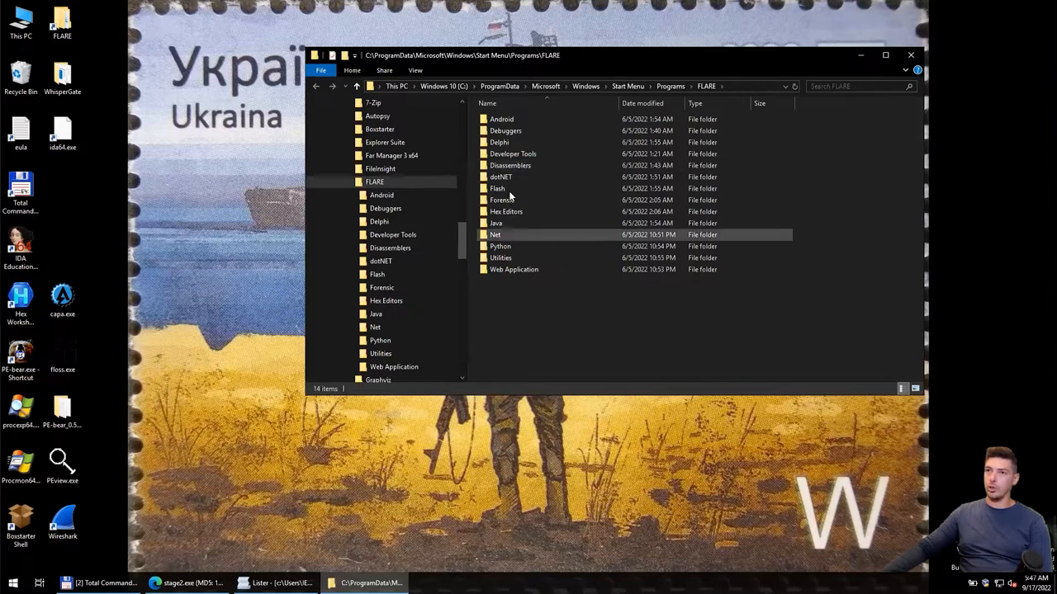
double_click(501, 177)
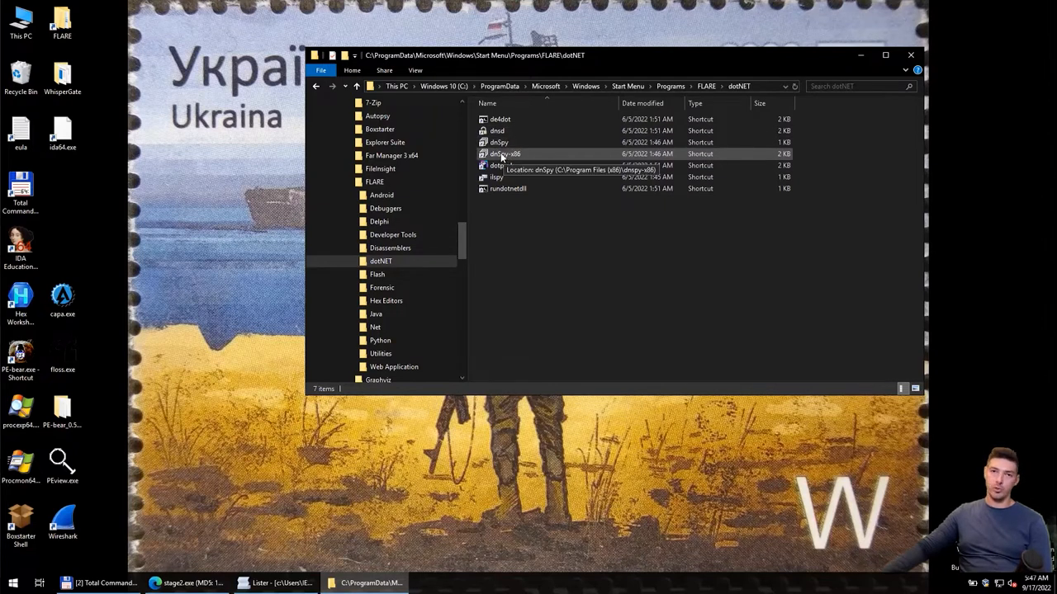
mouse_move(499, 142)
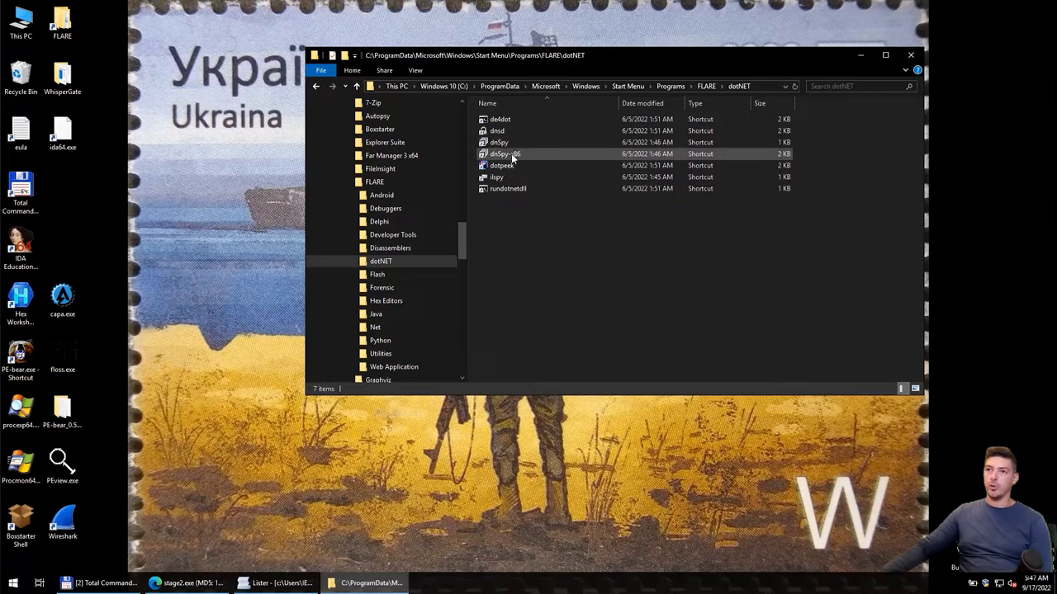
mouse_move(505, 154)
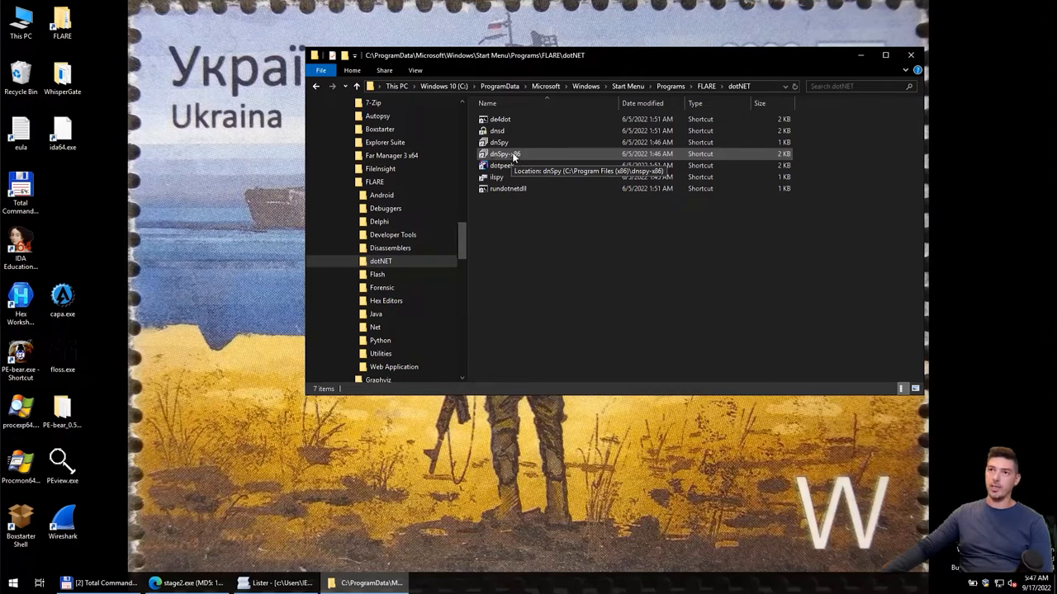
left_click(509, 153)
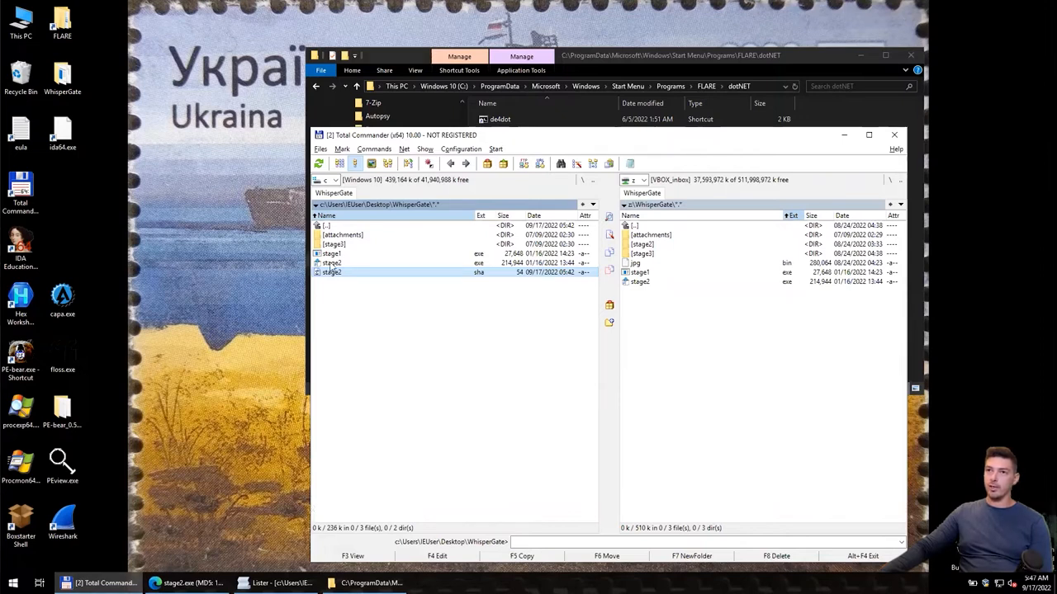
Load stage2.exe into dnSpy's Assembly Explorer, replacing the default assemblies
left_click(330, 263)
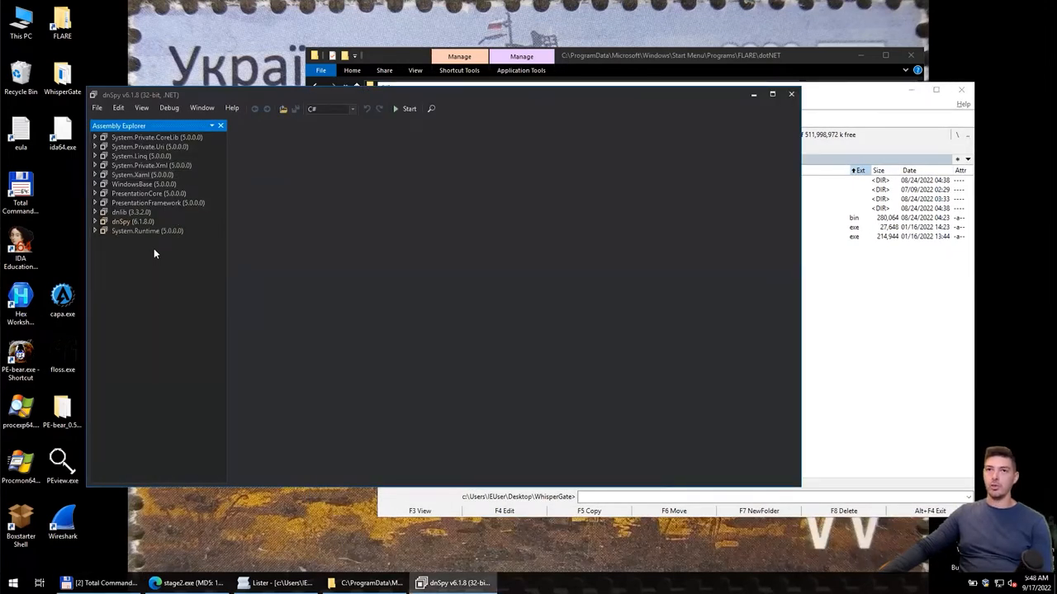
double_click(145, 137)
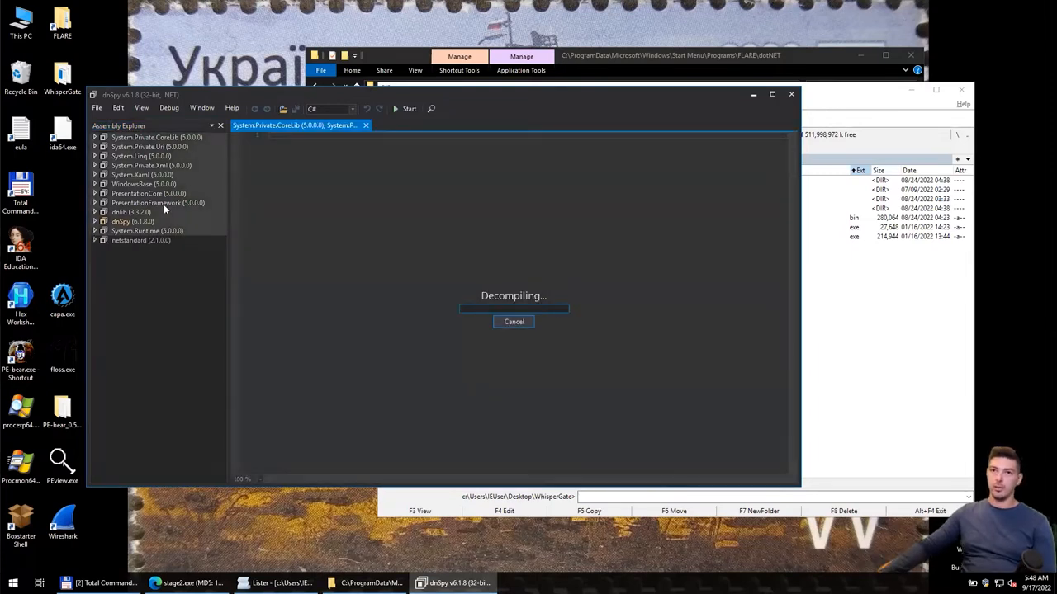
left_click(141, 242)
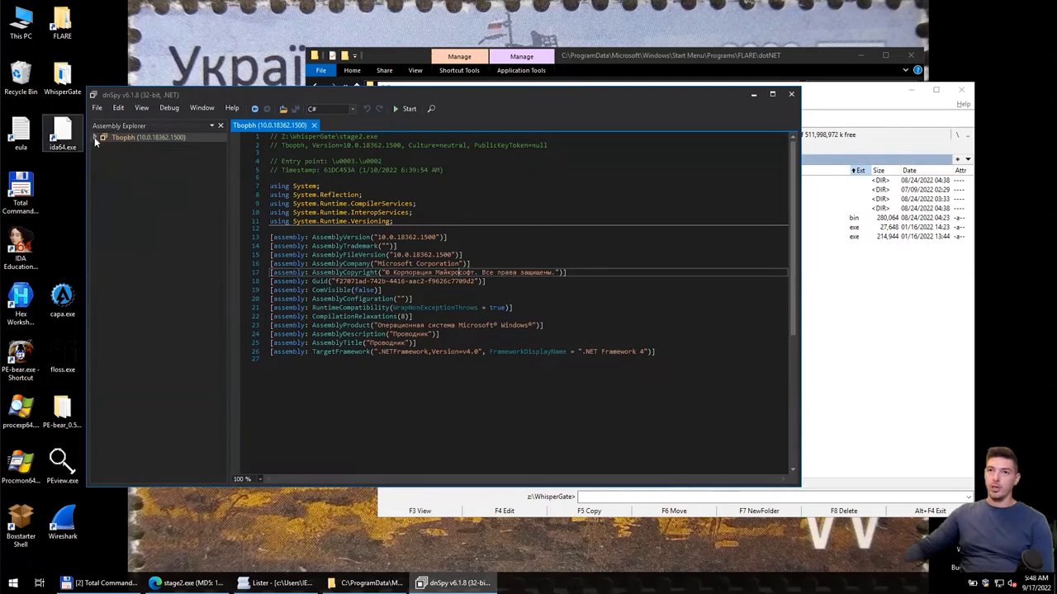
Expand Tbopkh.exe to its global namespace classes (Facade, Manager, MockParameters) and start a search
left_click(96, 137)
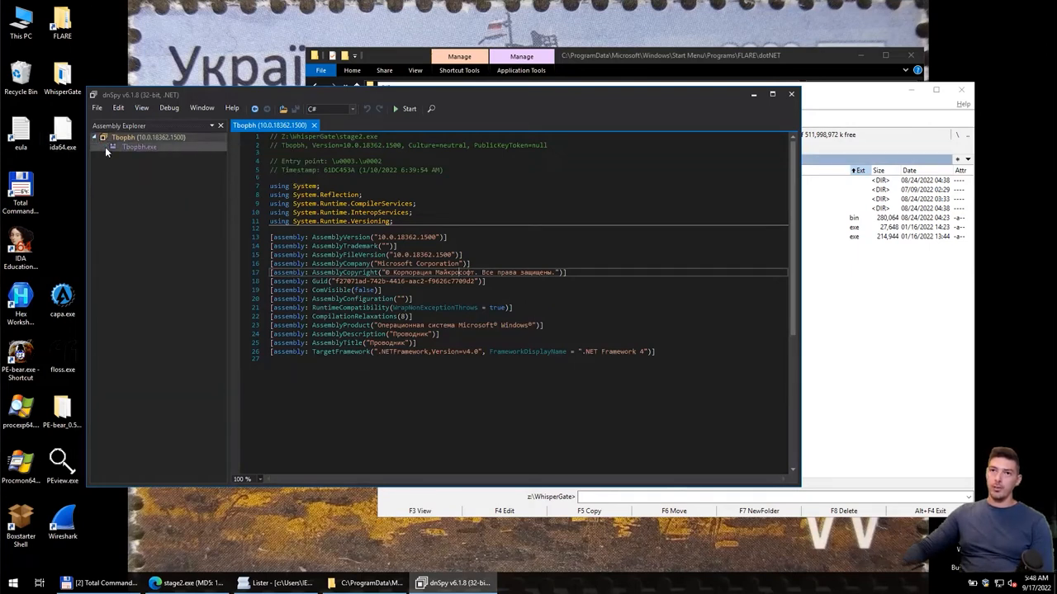
left_click(104, 147)
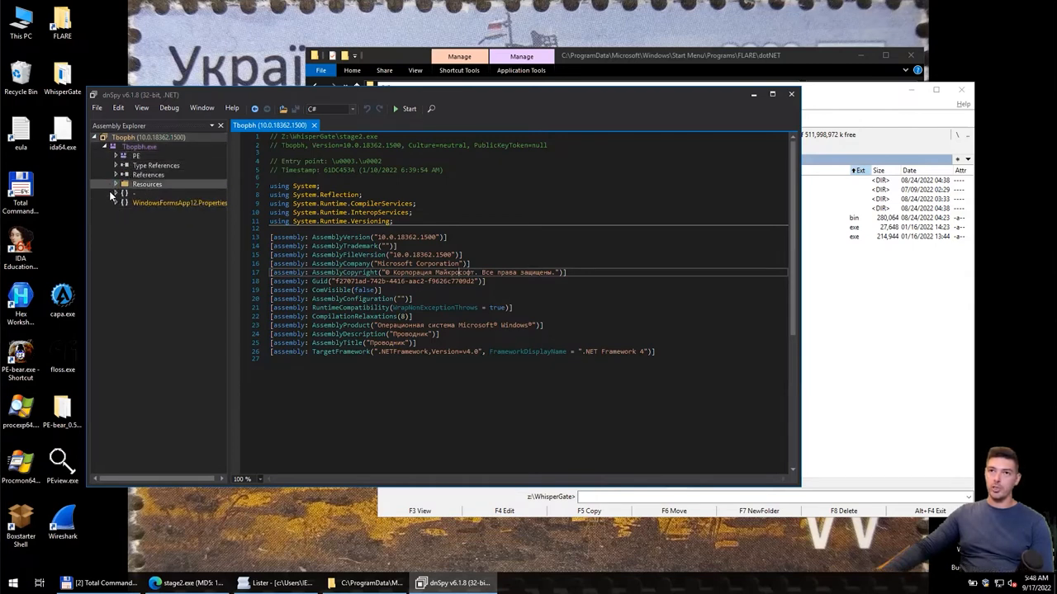
left_click(116, 194)
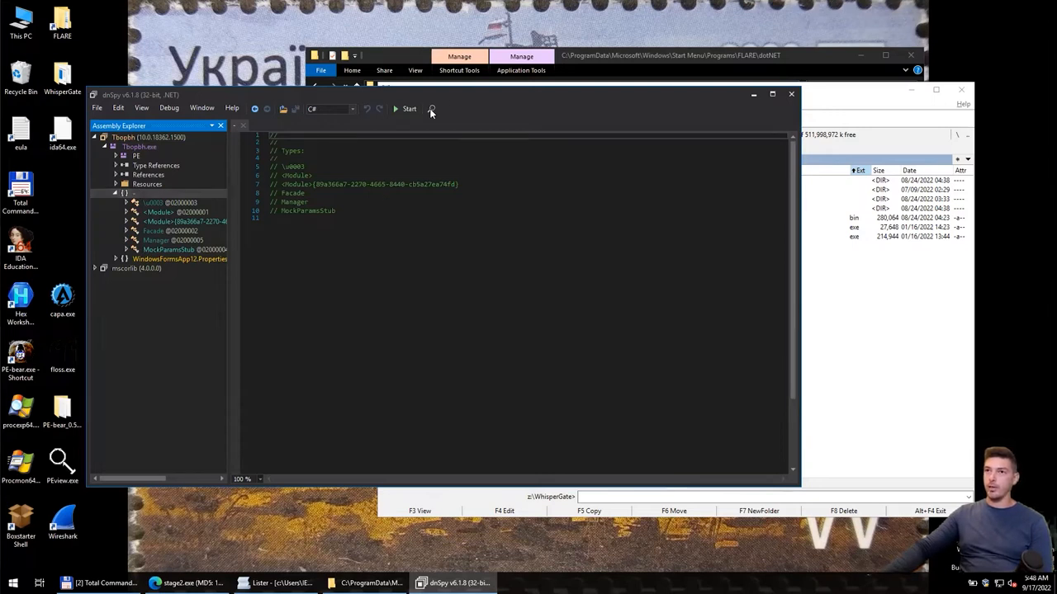
left_click(429, 109)
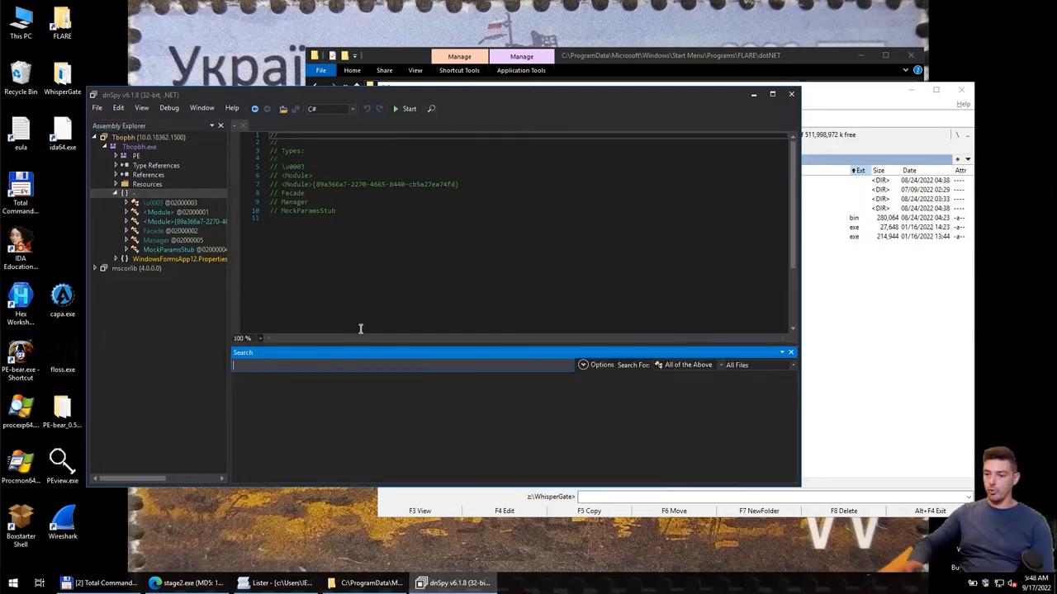
Search the assembly's numbers/strings for 'https', finding a match in ChangeFacade
type("https")
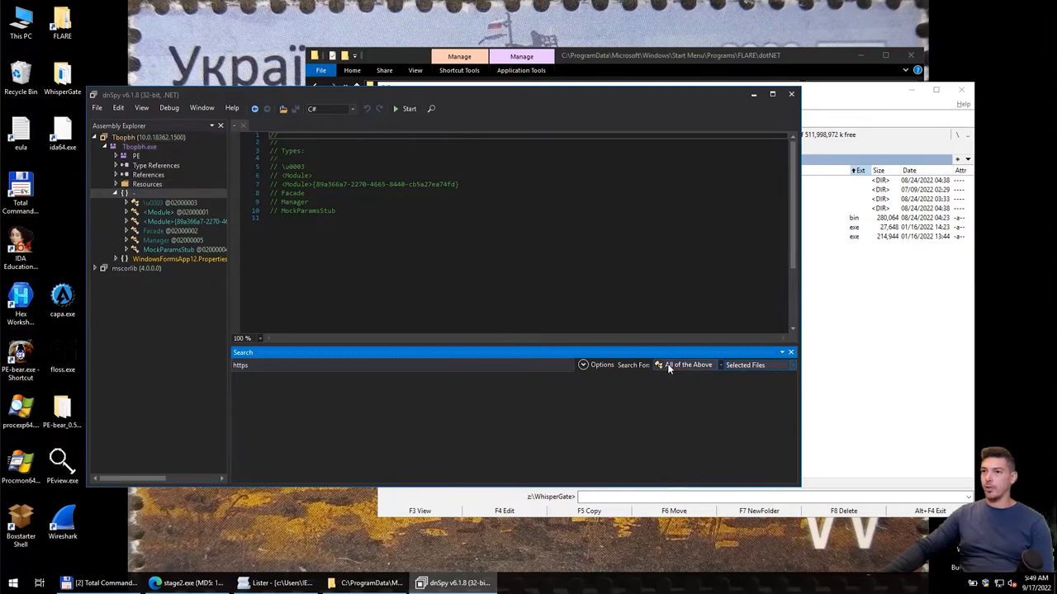
left_click(687, 365)
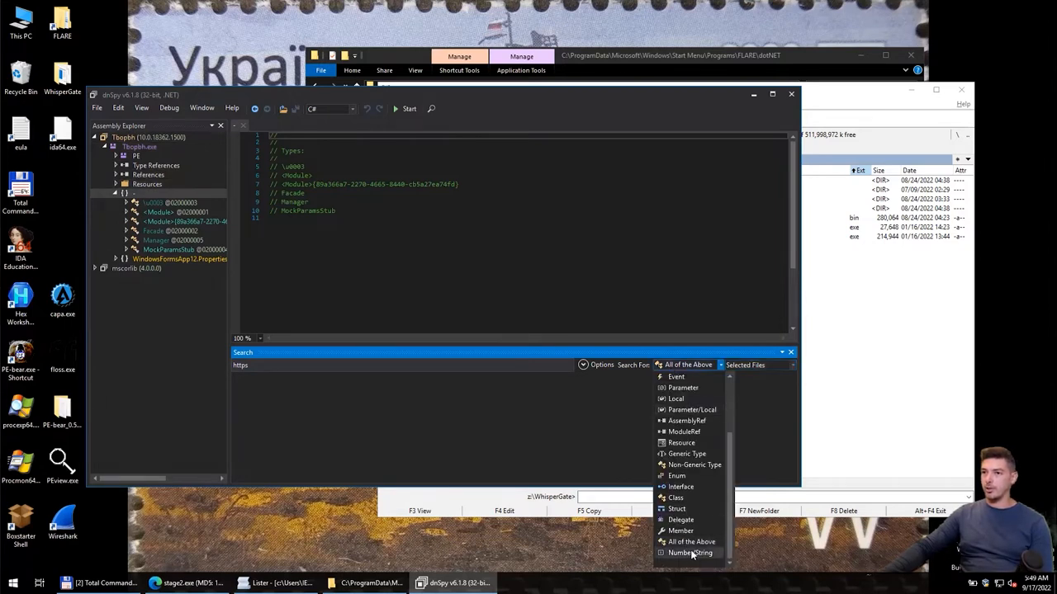
left_click(690, 553)
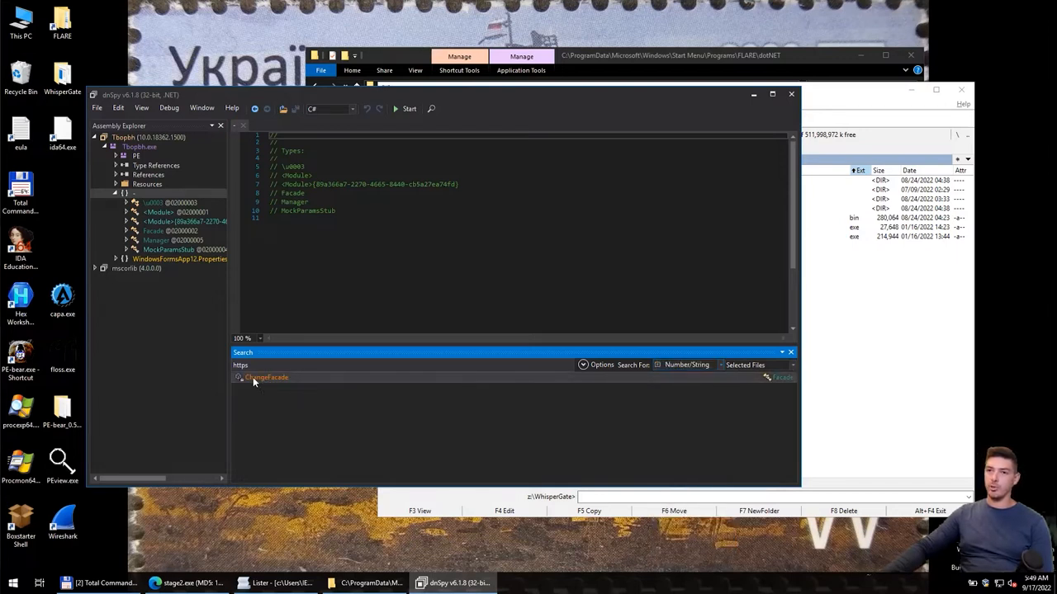
Show the Facade code calling DownloadData on the cdn.discordapp.com .jpg URL
double_click(266, 376)
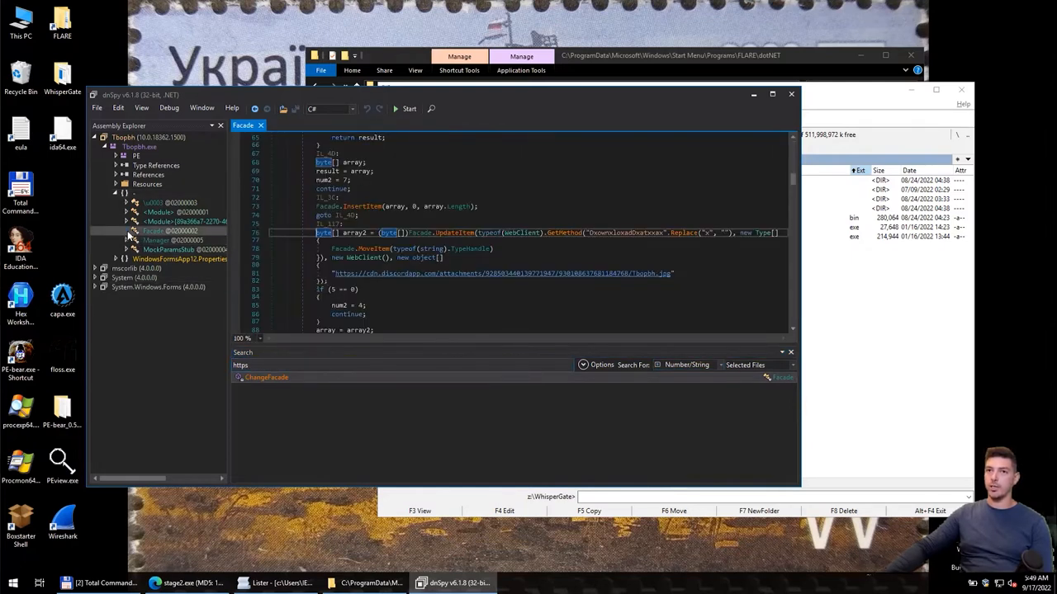
left_click(125, 231)
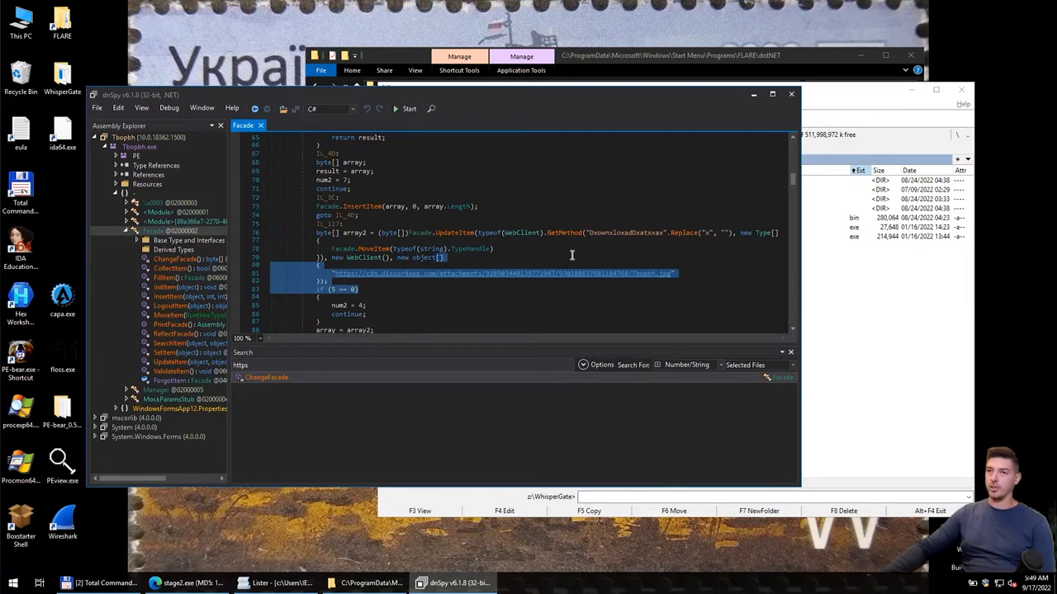
mouse_move(766, 319)
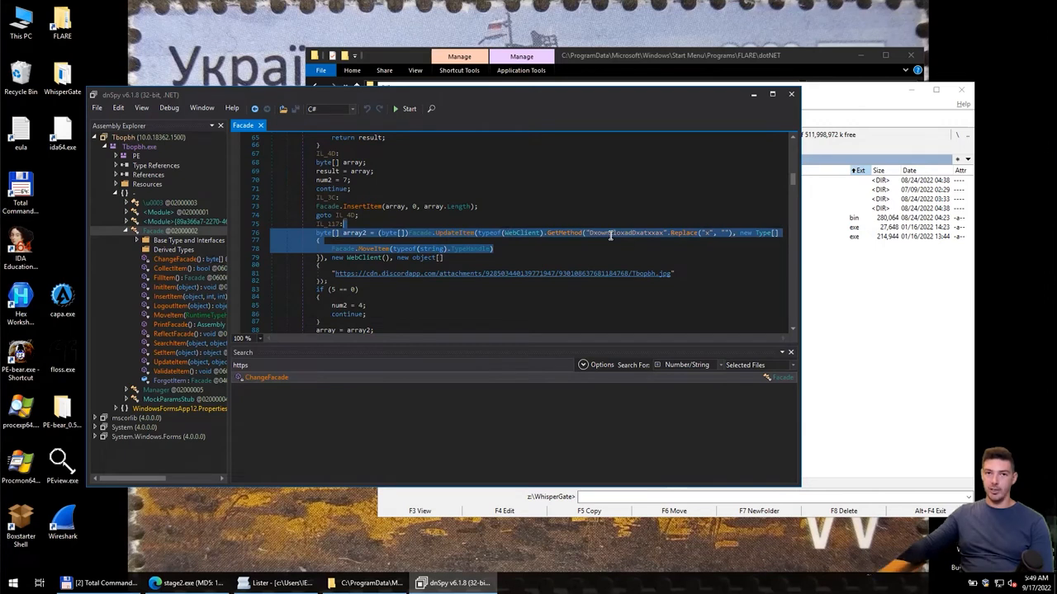
mouse_move(644, 221)
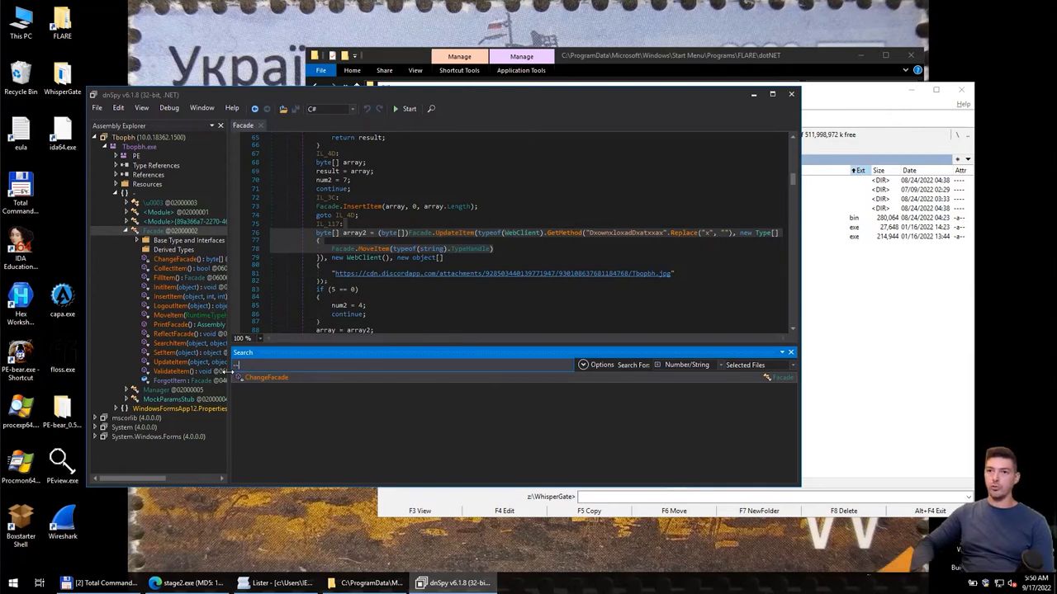
Search for '==' to reach the Base64 string and the hidden powershell -enc ProcessStartInfo
type("==")
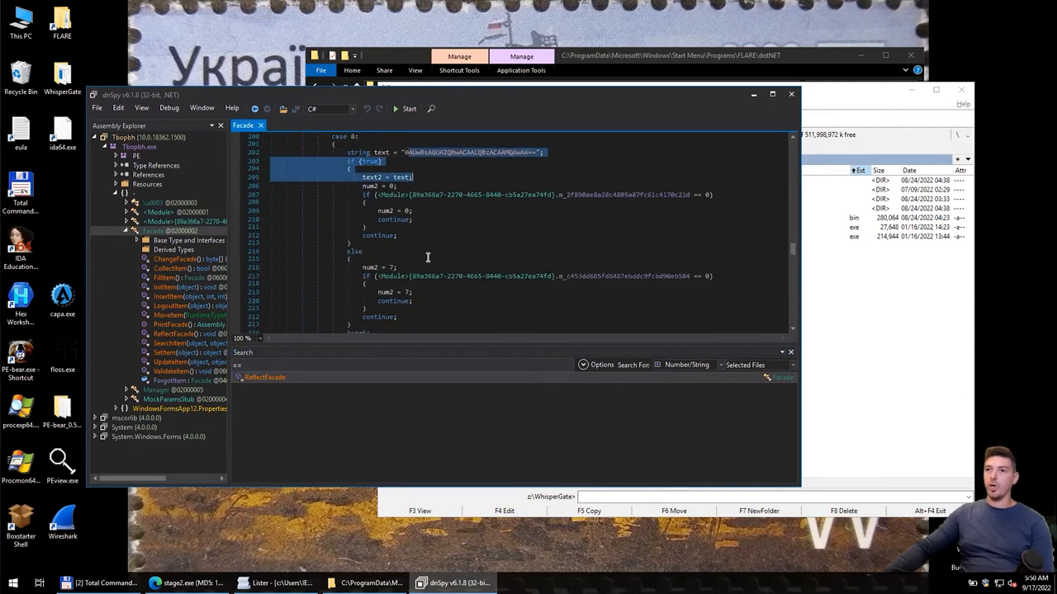
scroll("down", 3)
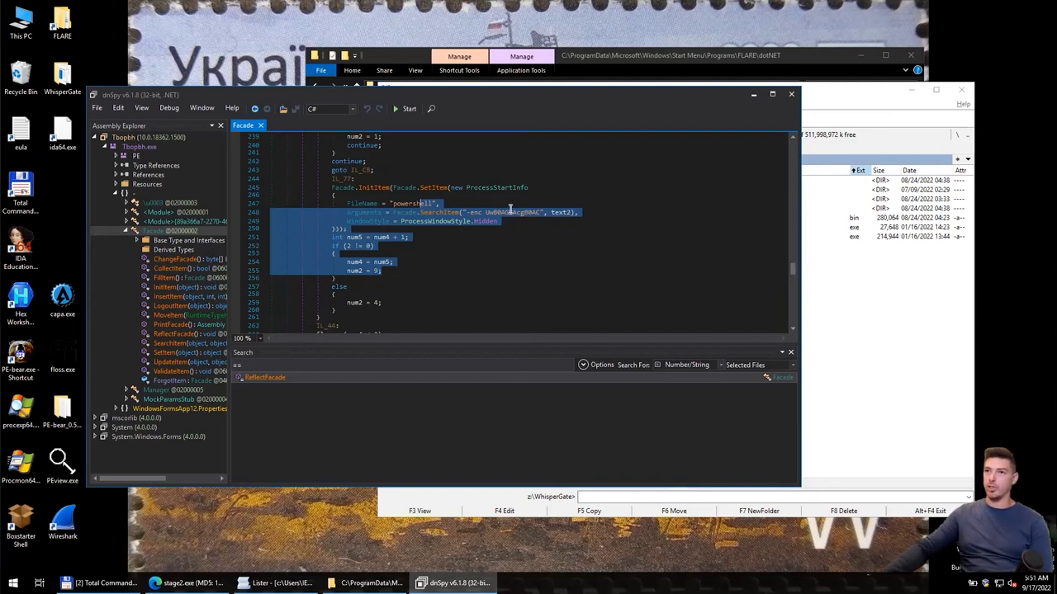
mouse_move(476, 229)
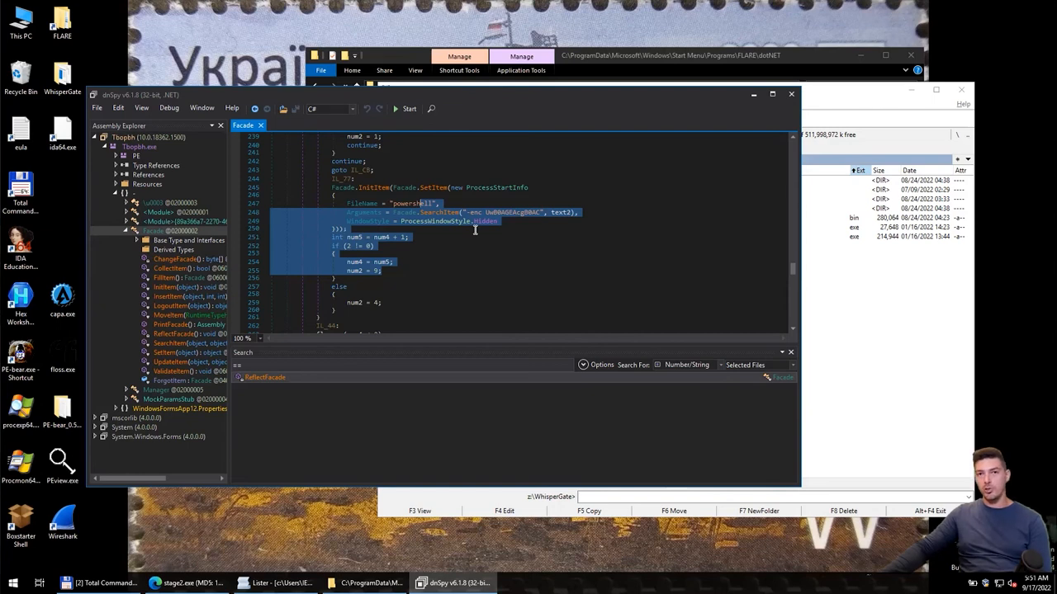